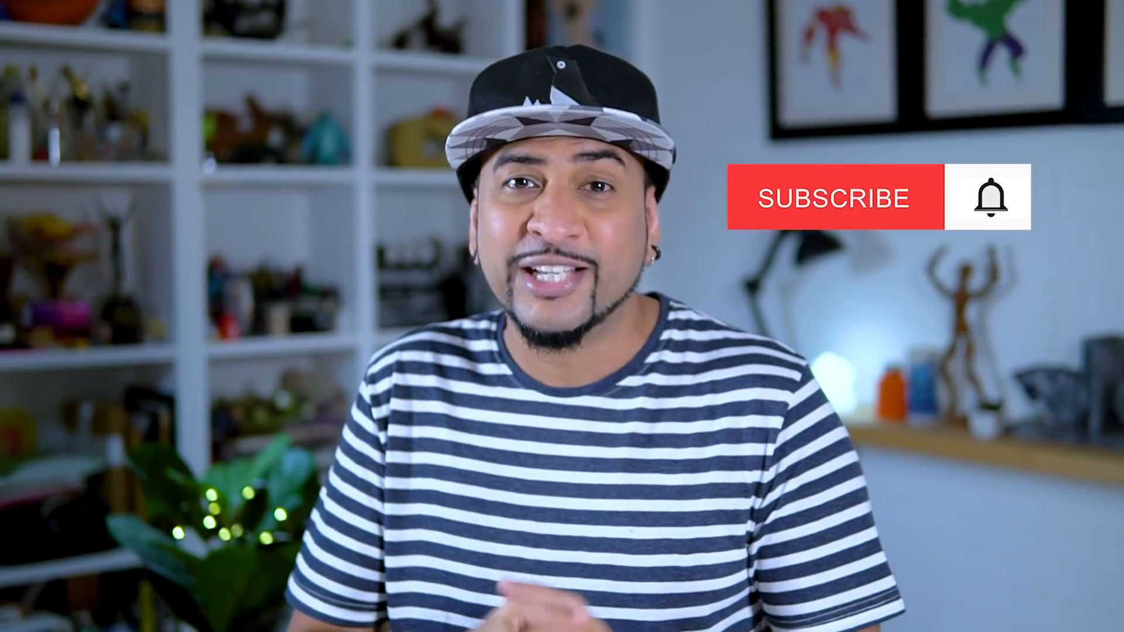
pyautogui.click(834, 198)
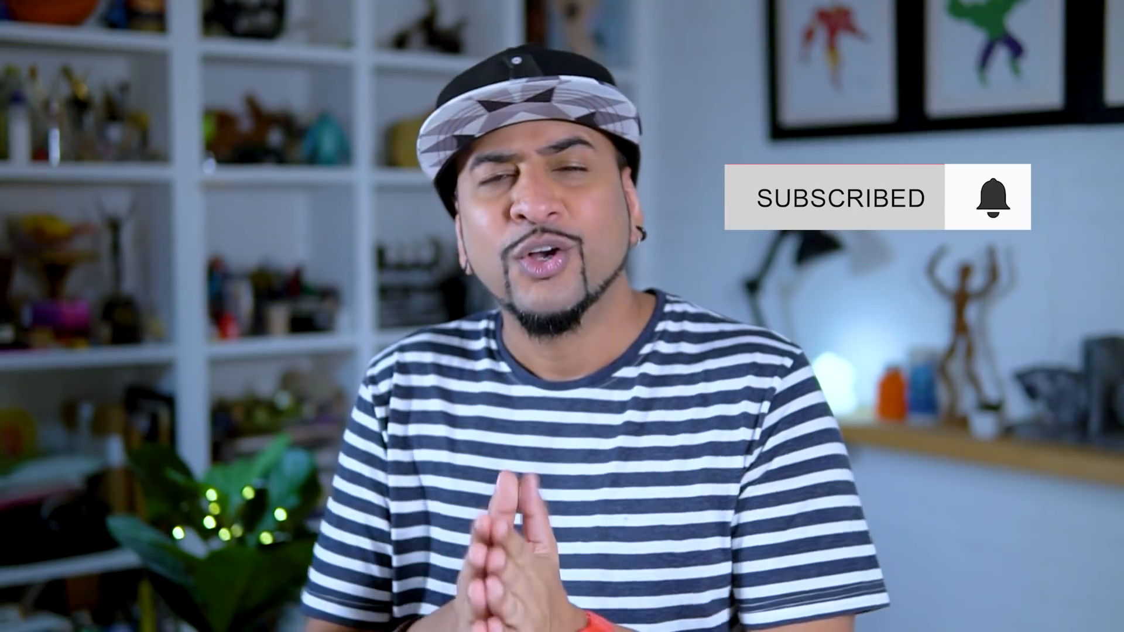